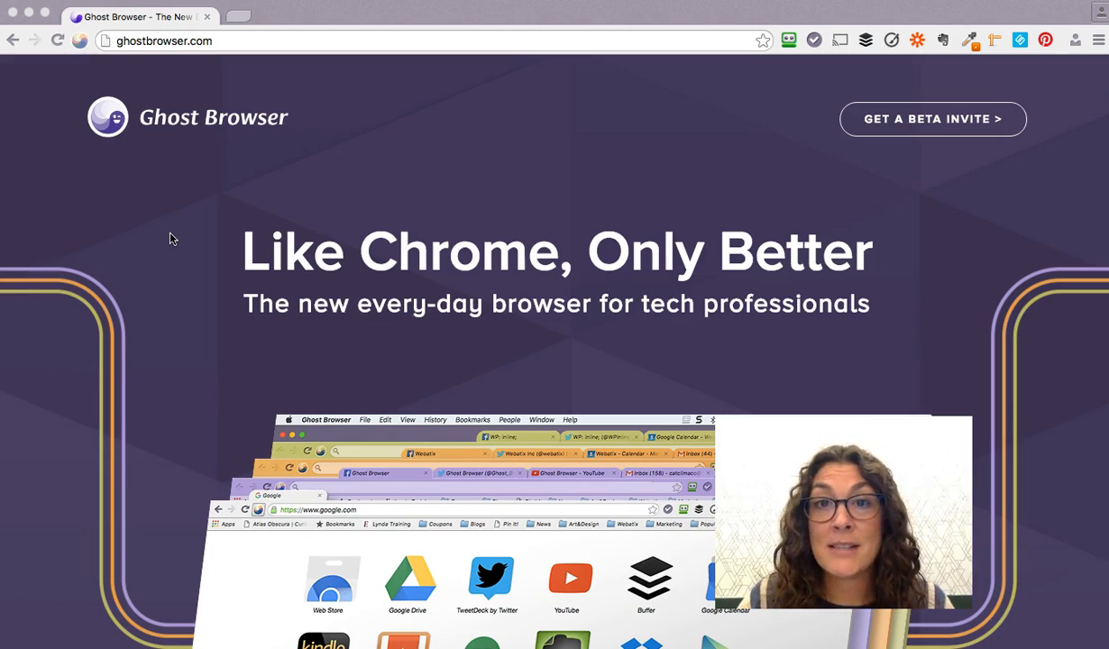
{"action": "mouse_move", "coordinate": [187, 184]}
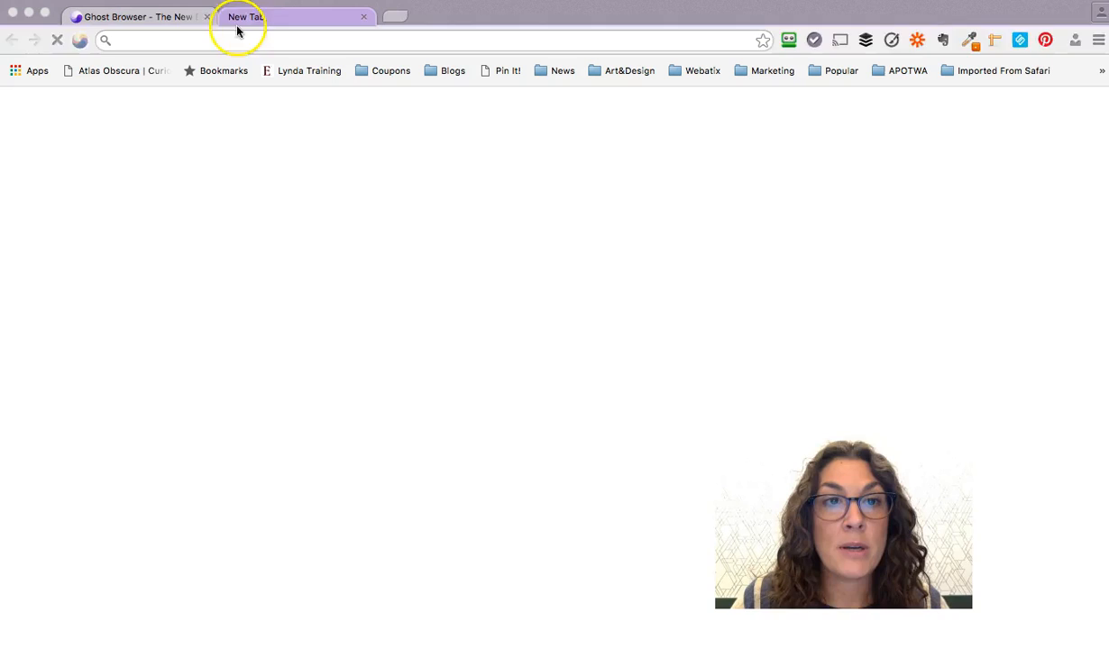
Step: Go to twitter.com in the purple-group tab and sign in as the ghost_browser account
{"action": "type", "text": "twitter.com"}
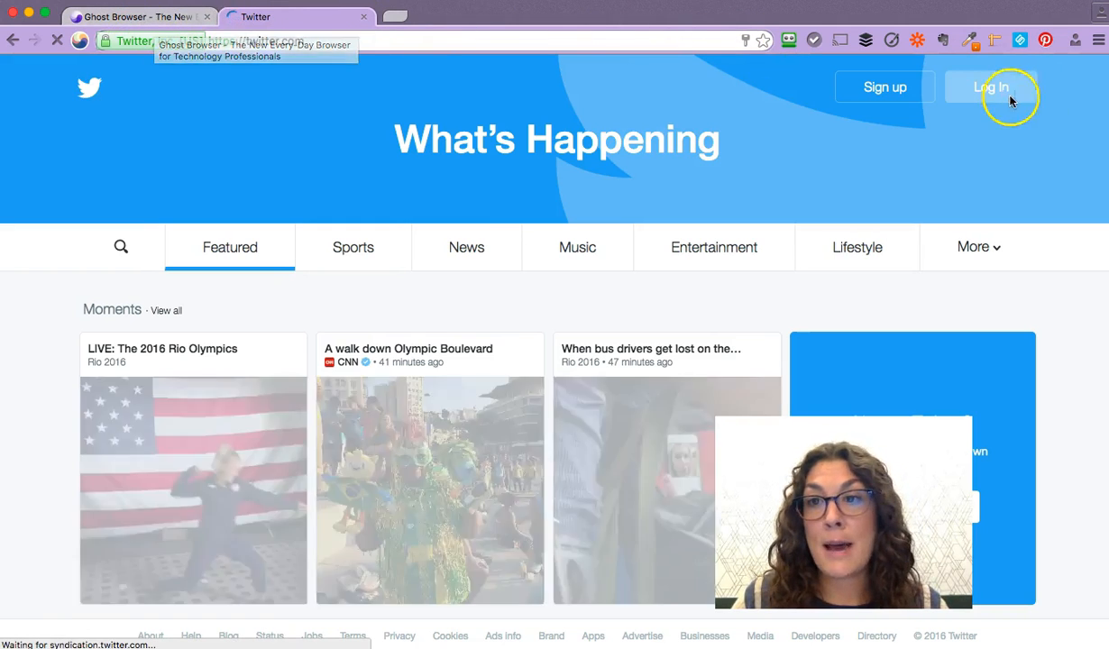
{"action": "left_click", "coordinate": [991, 87]}
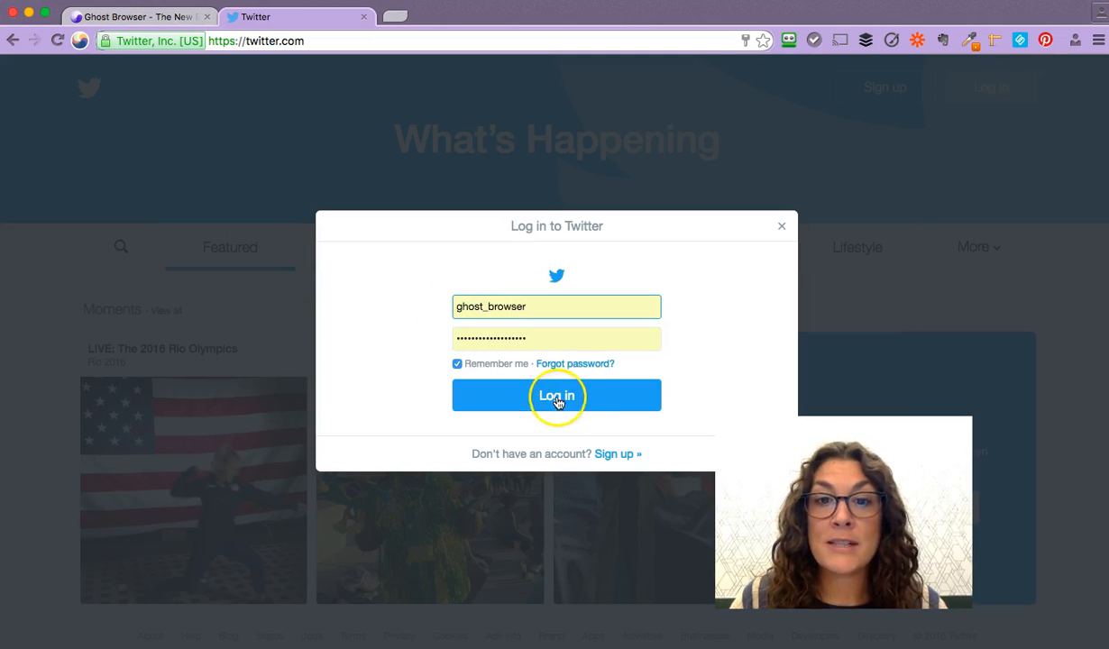
{"action": "left_click", "coordinate": [556, 396]}
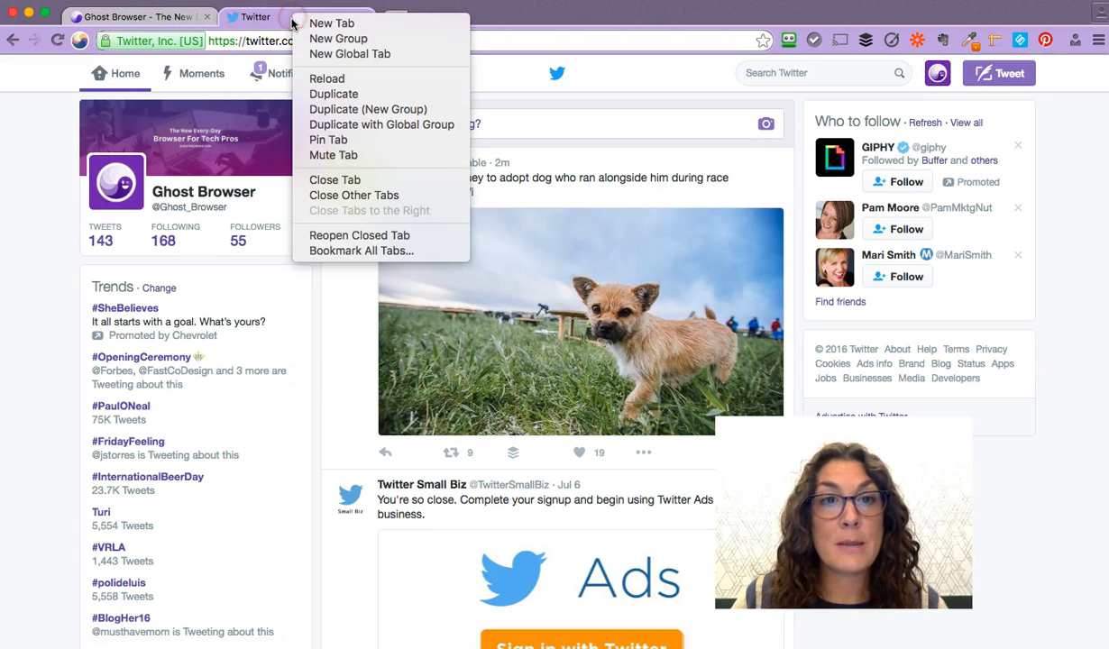
Step: Start a new teal tab group and sign in to Twitter there as webatix
{"action": "left_click", "coordinate": [332, 23]}
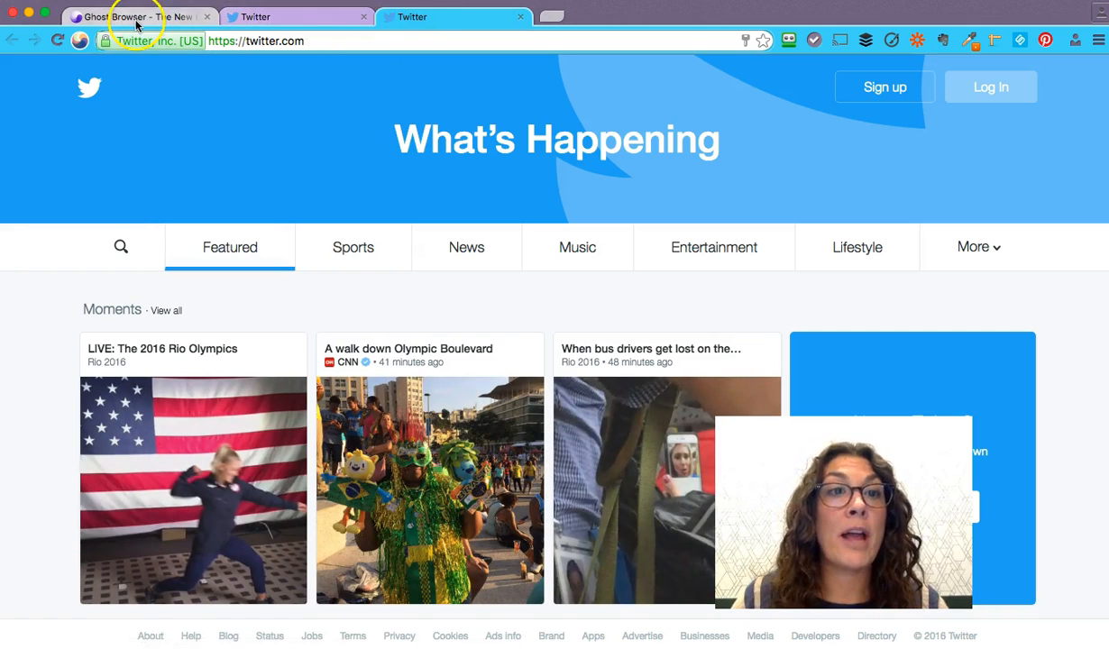
{"action": "left_click", "coordinate": [990, 87]}
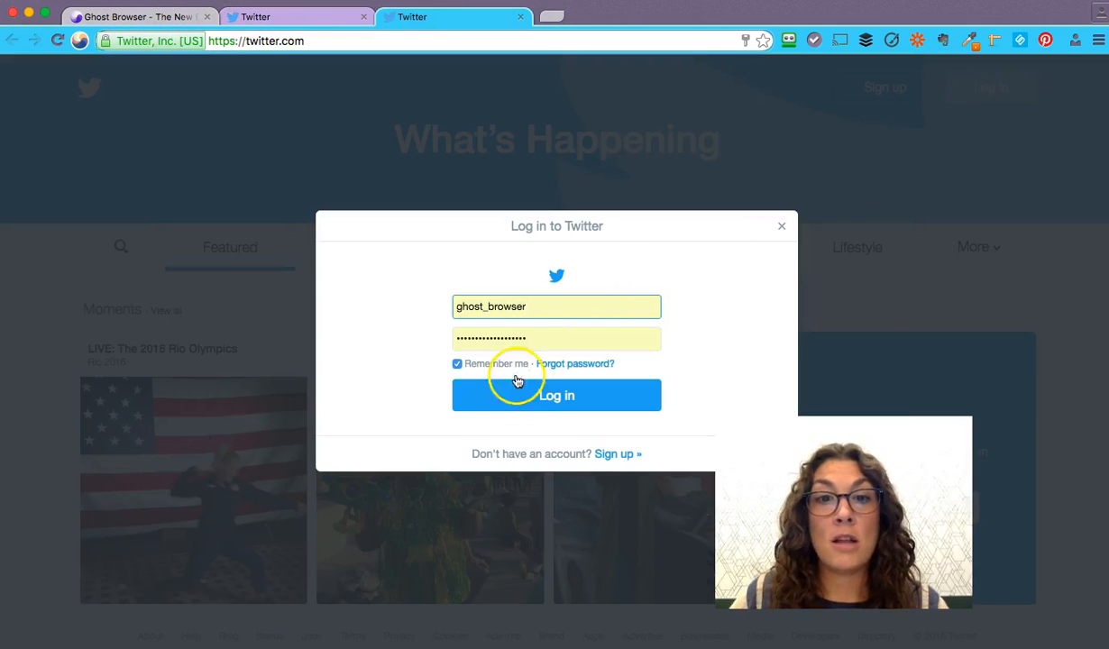
{"action": "type", "text": "webatix"}
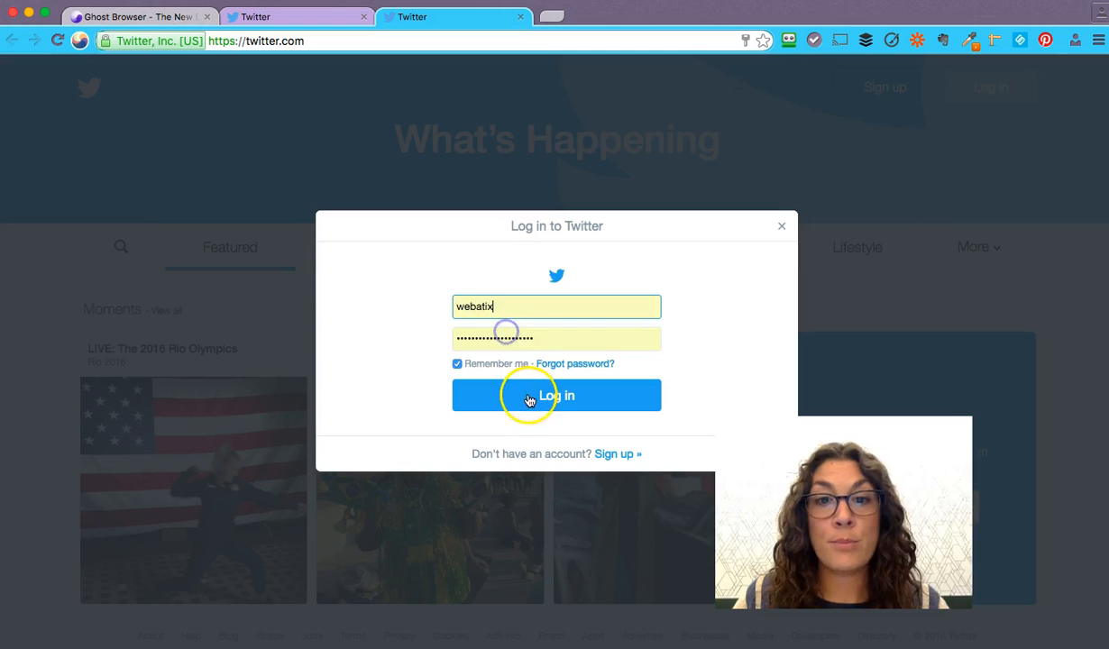
{"action": "left_click", "coordinate": [556, 395]}
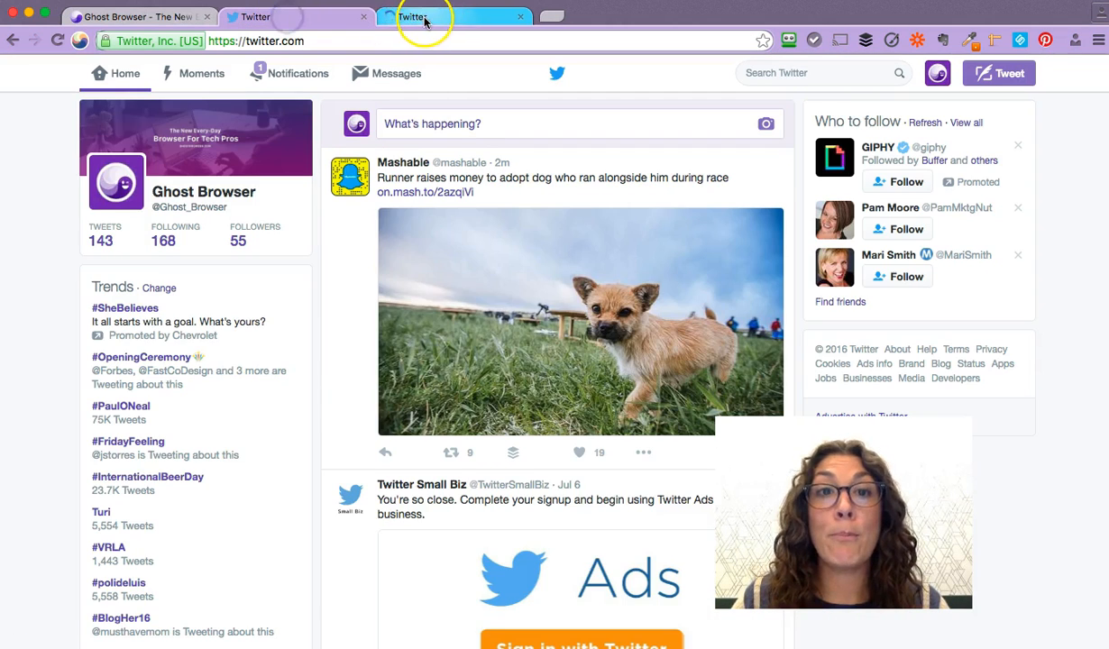
Step: View the Ghost Browser profile in the purple tab and follow a Webatix tweet's buff.ly link
{"action": "left_click", "coordinate": [297, 16]}
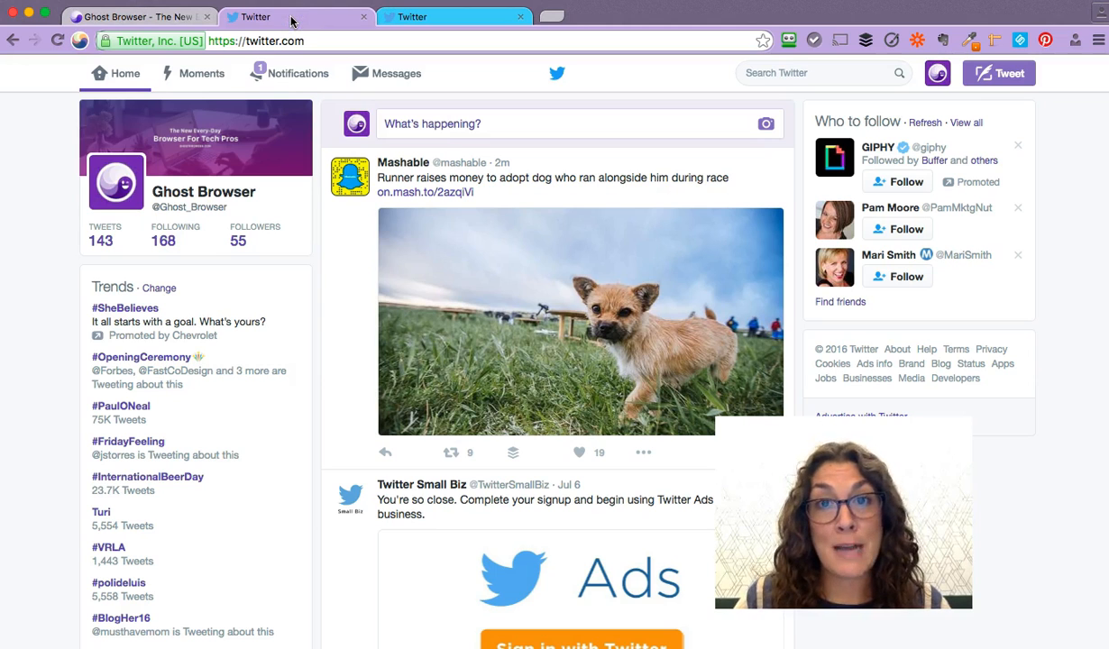
{"action": "mouse_move", "coordinate": [227, 191]}
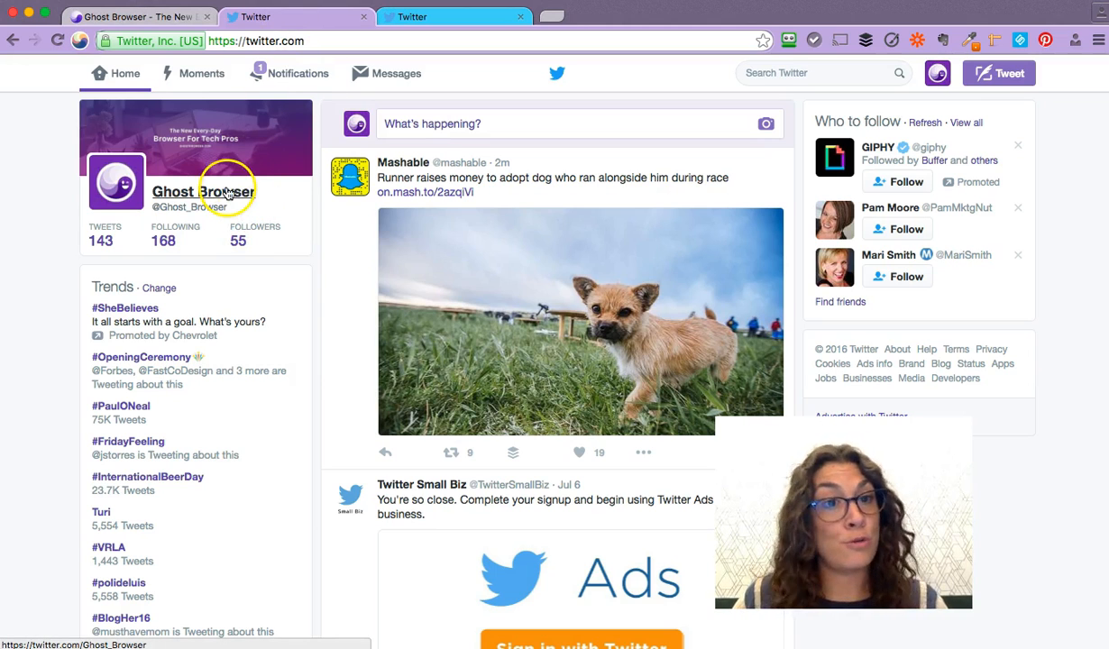
{"action": "left_click", "coordinate": [202, 192]}
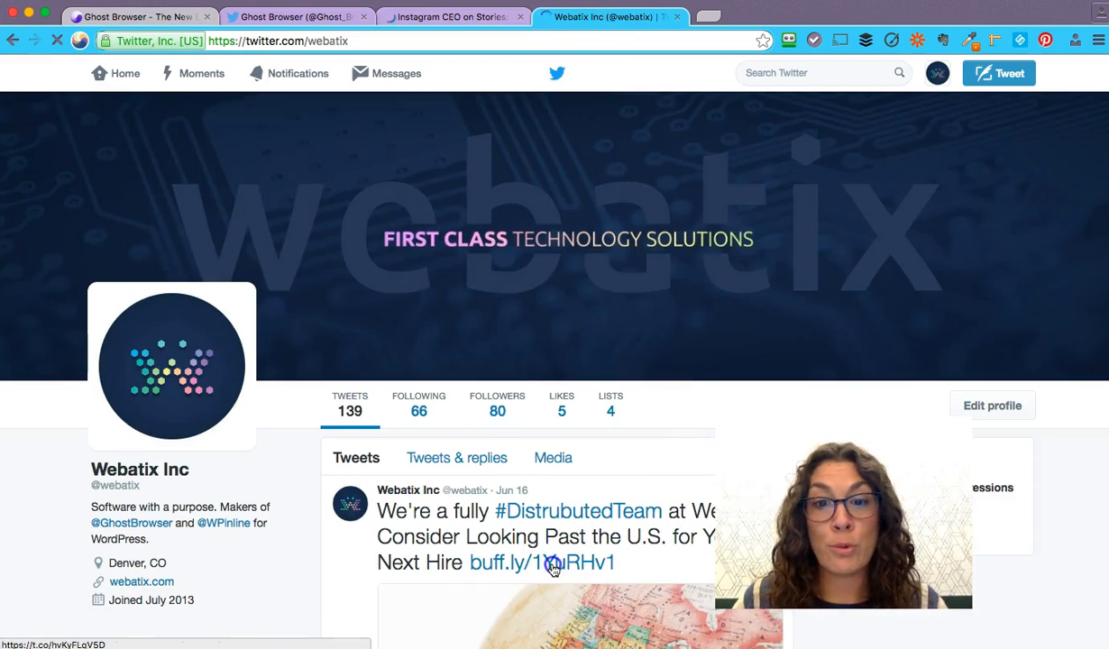
{"action": "left_click", "coordinate": [541, 563]}
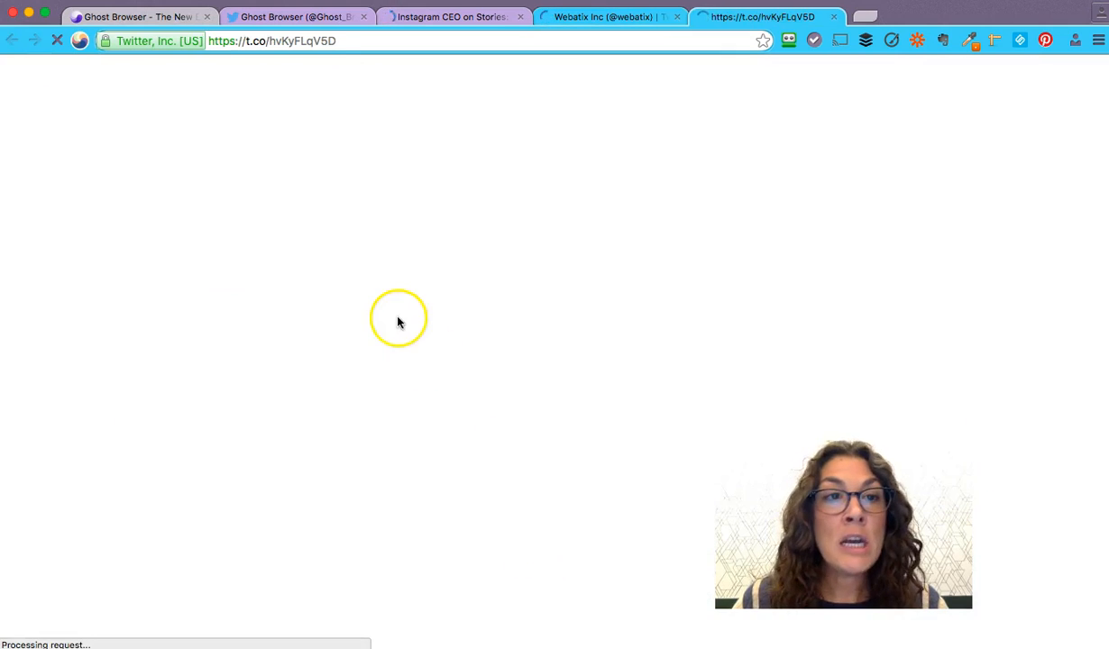
Step: Rename the first tab group from 'Group 1' to 'Ghost' via the group list
{"action": "left_click", "coordinate": [78, 39]}
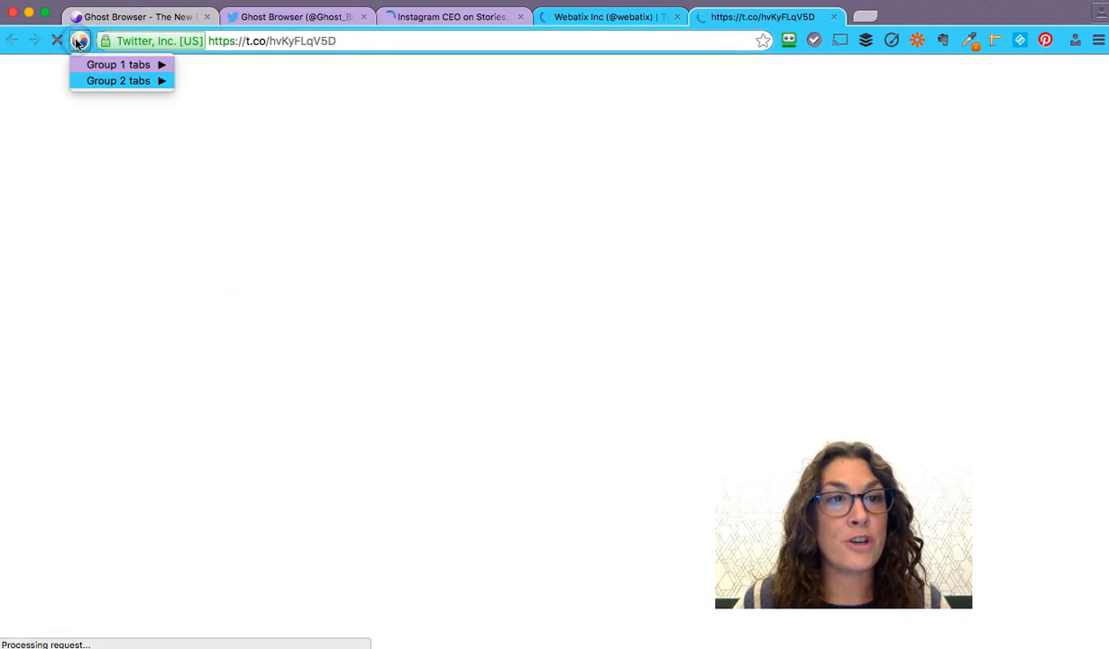
{"action": "mouse_move", "coordinate": [119, 80]}
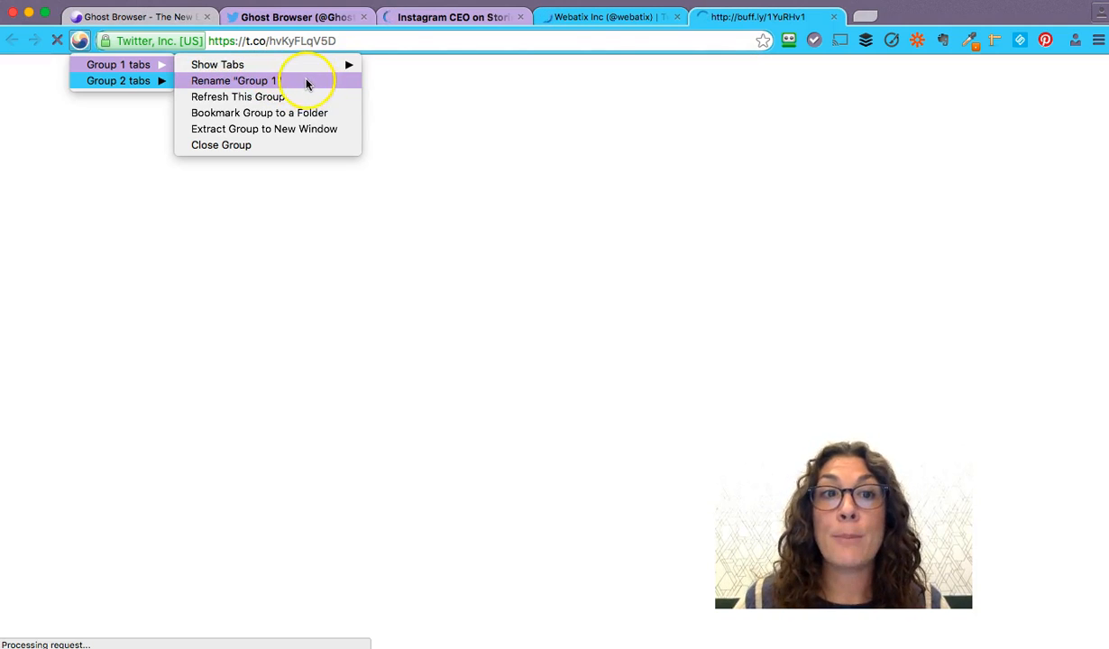
{"action": "left_click", "coordinate": [235, 79]}
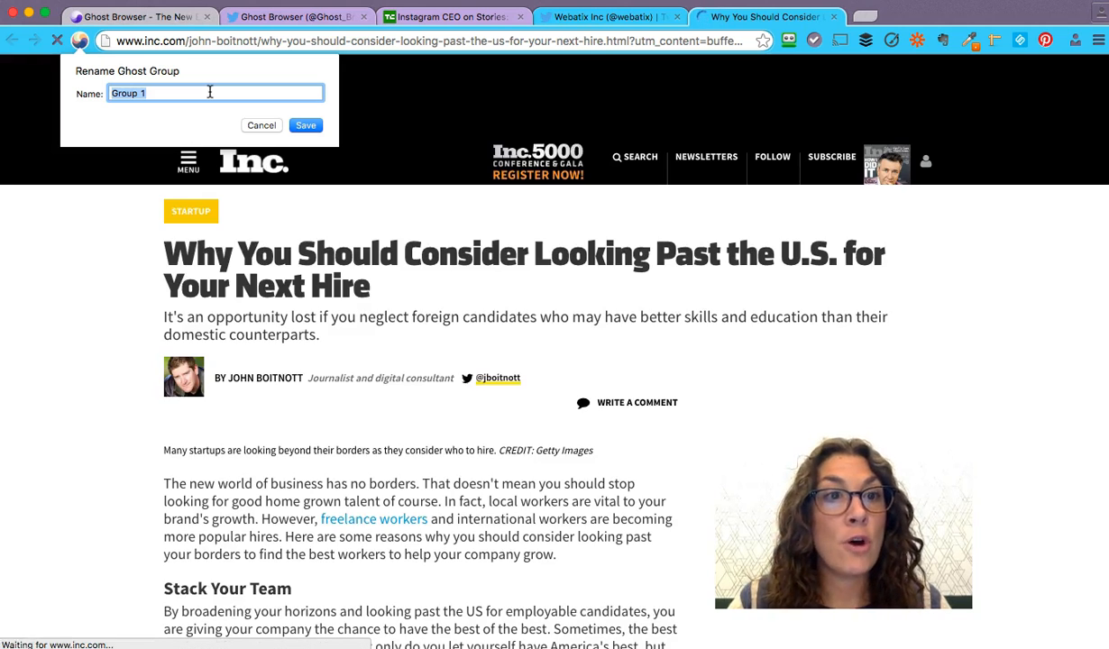
{"action": "type", "text": "Ghost"}
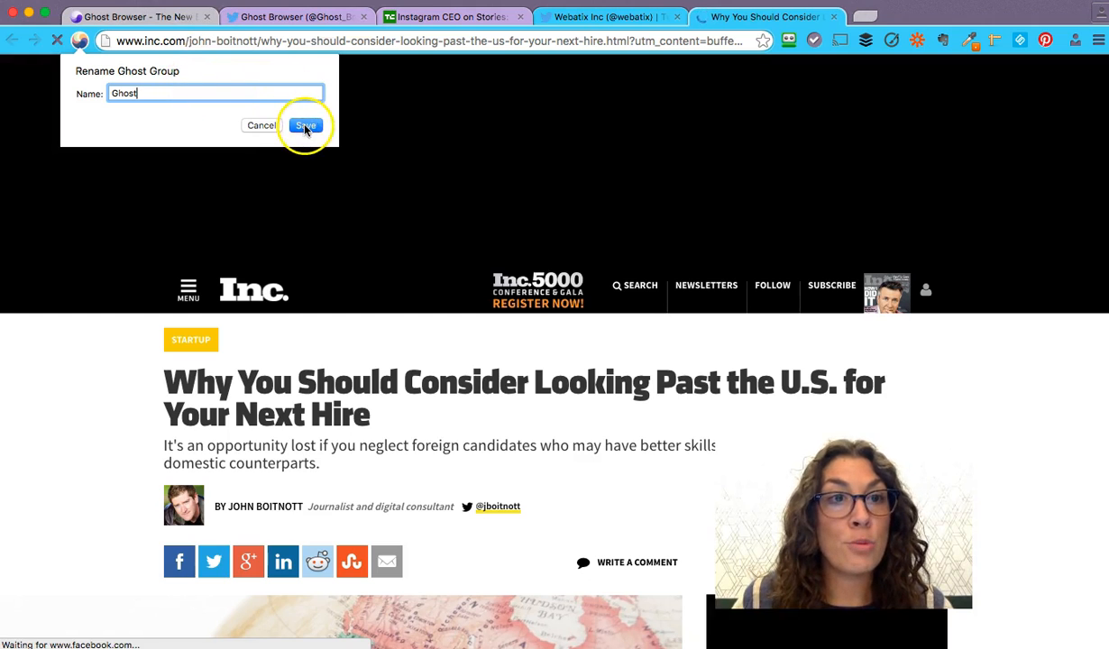
{"action": "left_click", "coordinate": [307, 126]}
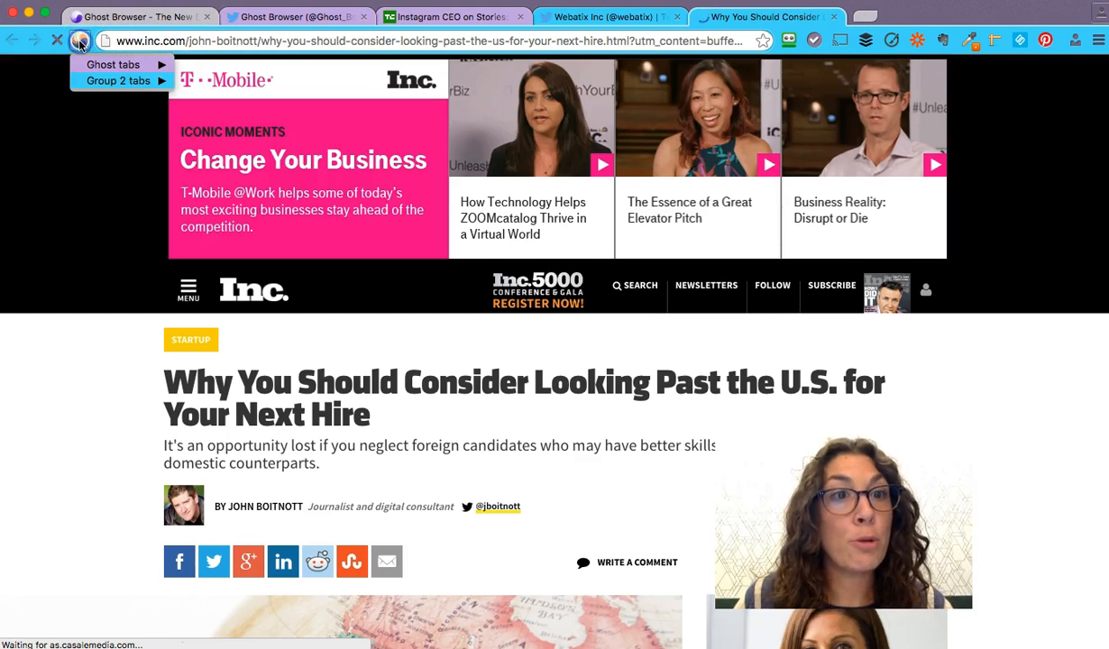
Step: Show the action submenu for the Ghost tab group
{"action": "left_click", "coordinate": [114, 65]}
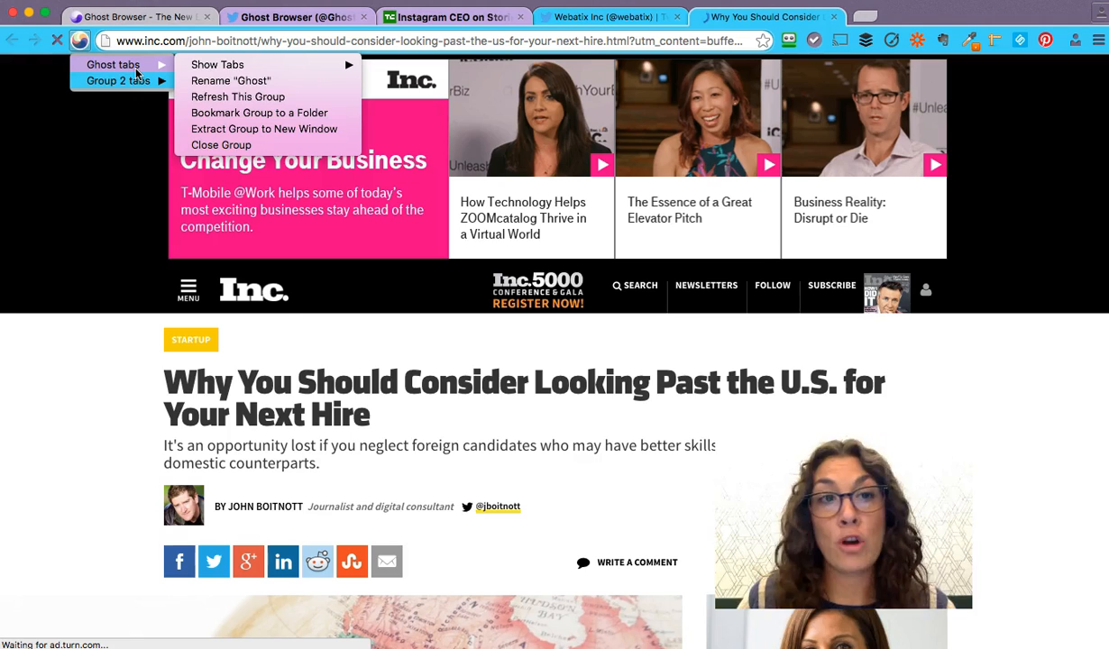
{"action": "mouse_move", "coordinate": [321, 87]}
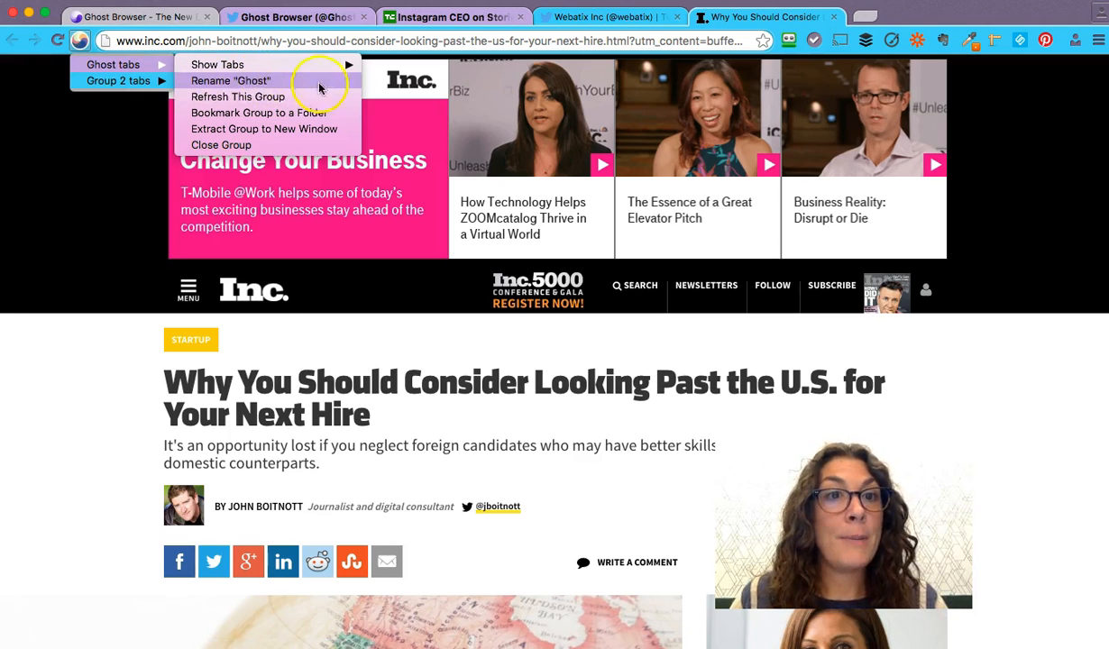
{"action": "mouse_move", "coordinate": [327, 97]}
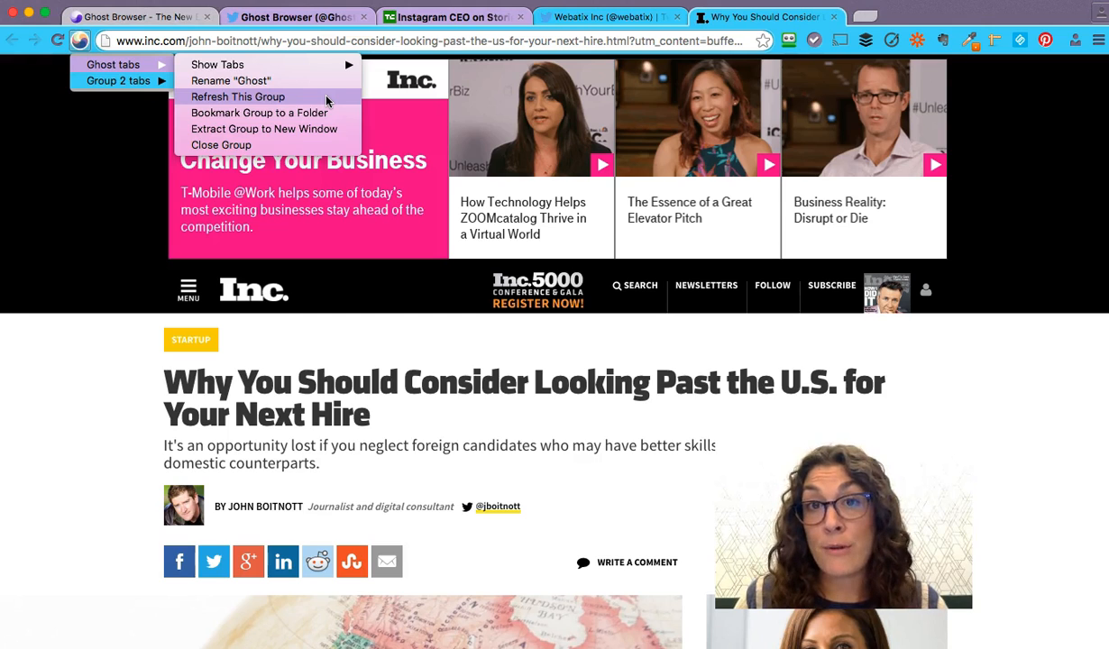
{"action": "mouse_move", "coordinate": [261, 112]}
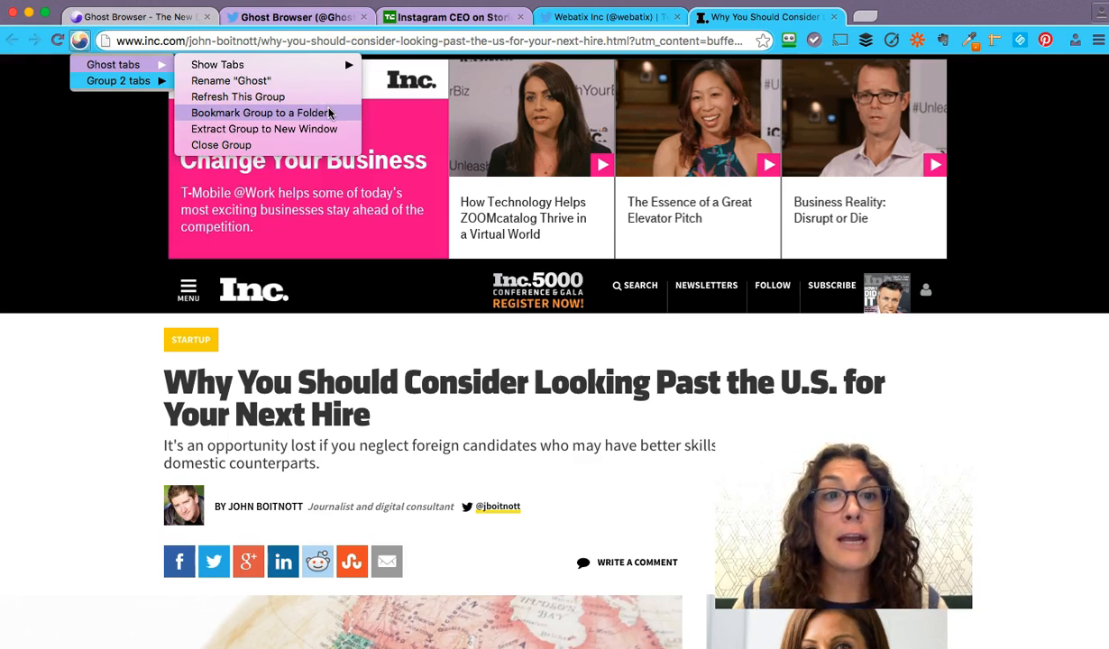